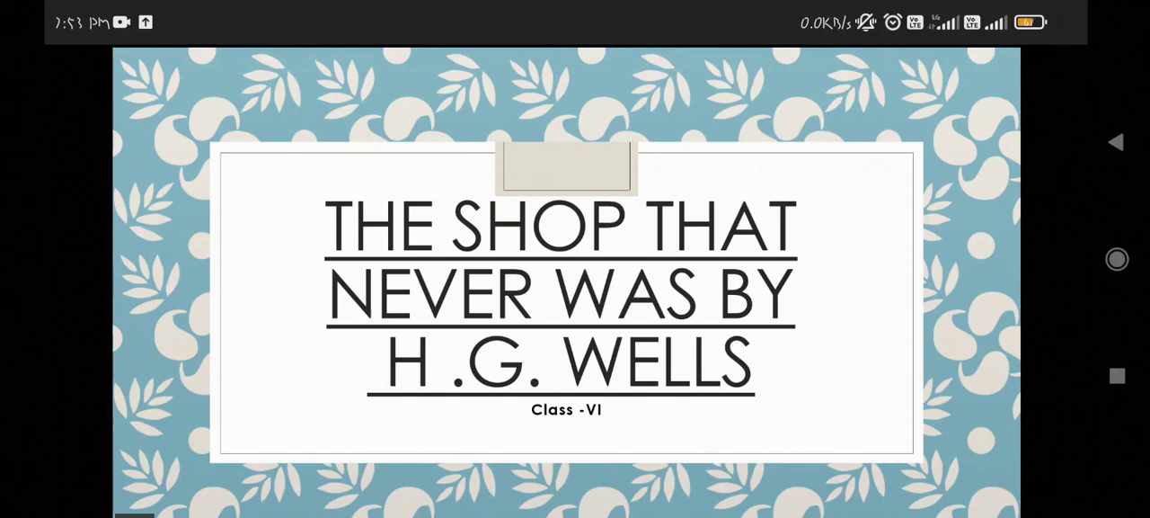
scroll("down", 3)
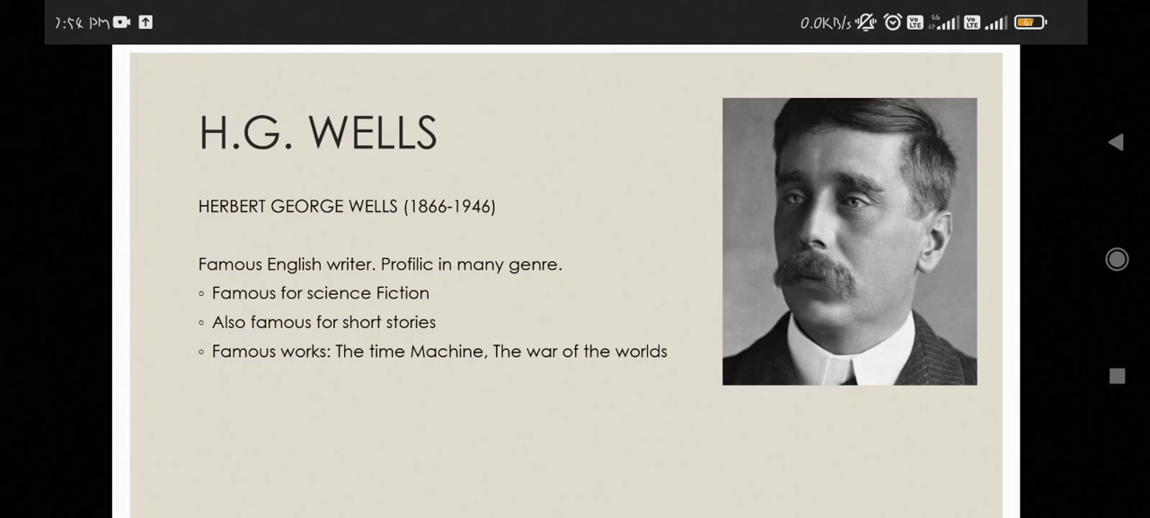
scroll("down", 3)
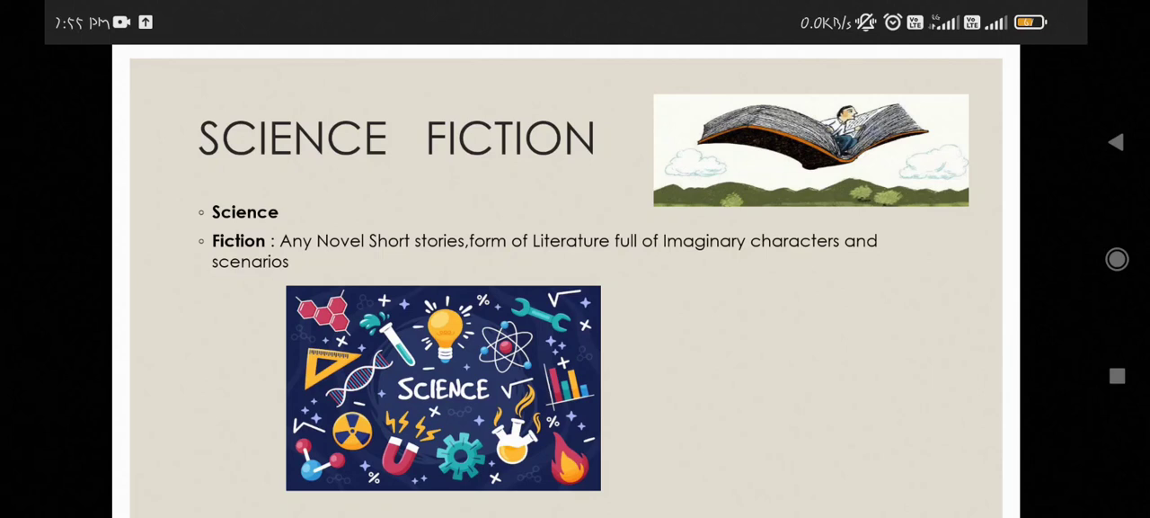
scroll("down", 3)
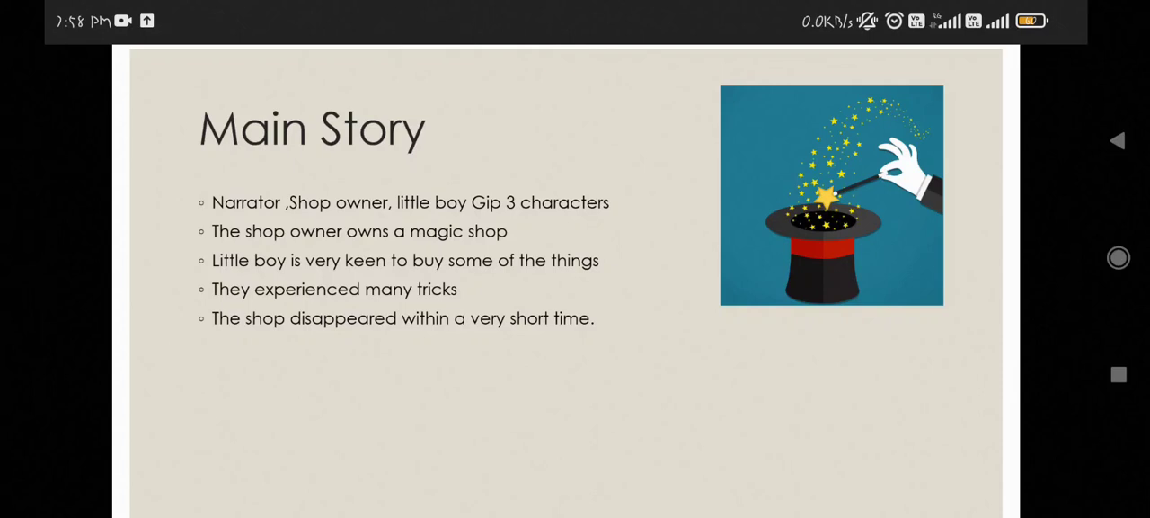
scroll("down", 3)
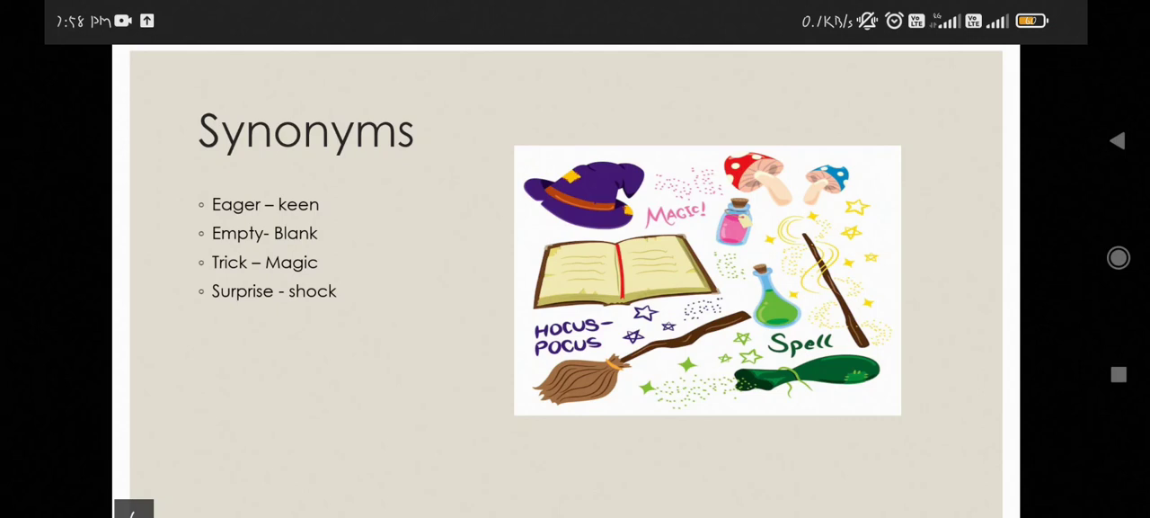
scroll("down", 3)
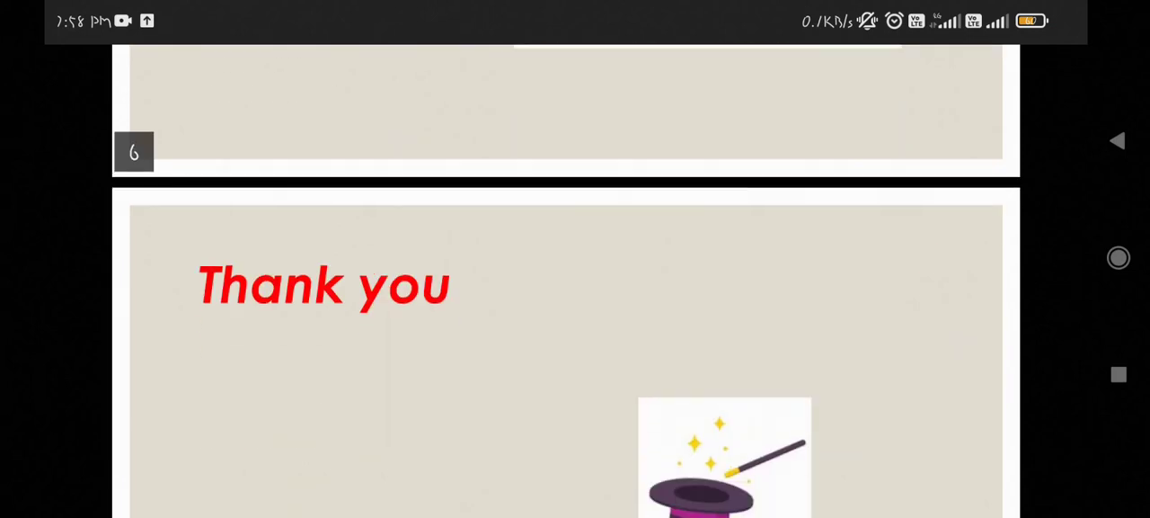